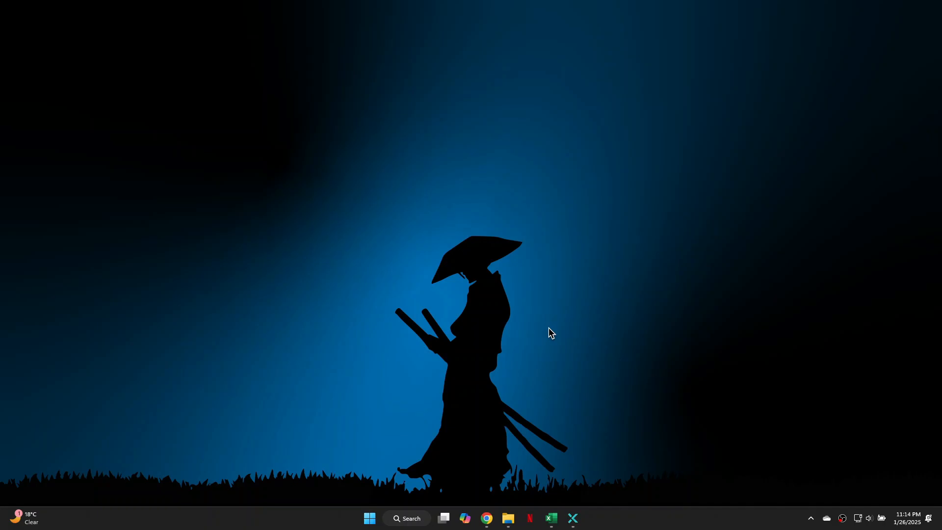
pyautogui.moveTo(490, 436)
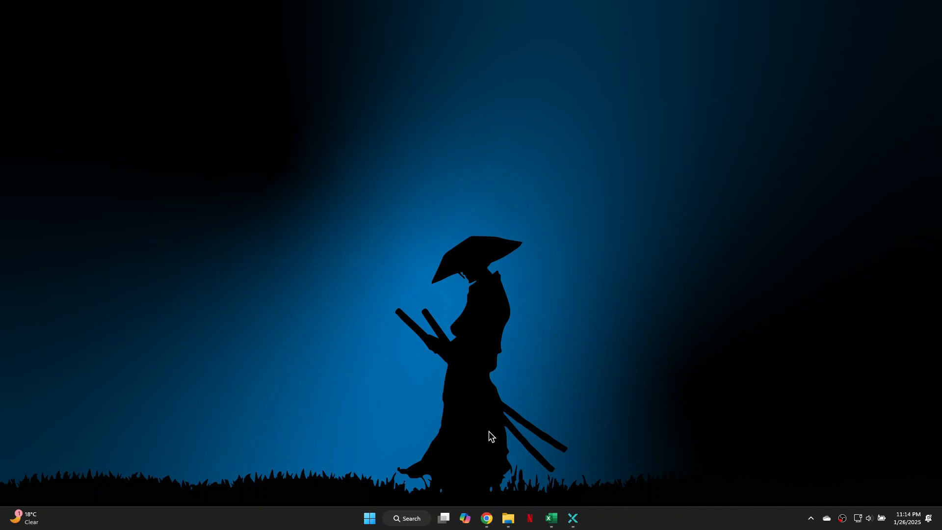
# - Search Windows for 'cmd' to find Command Prompt
pyautogui.click(408, 521)
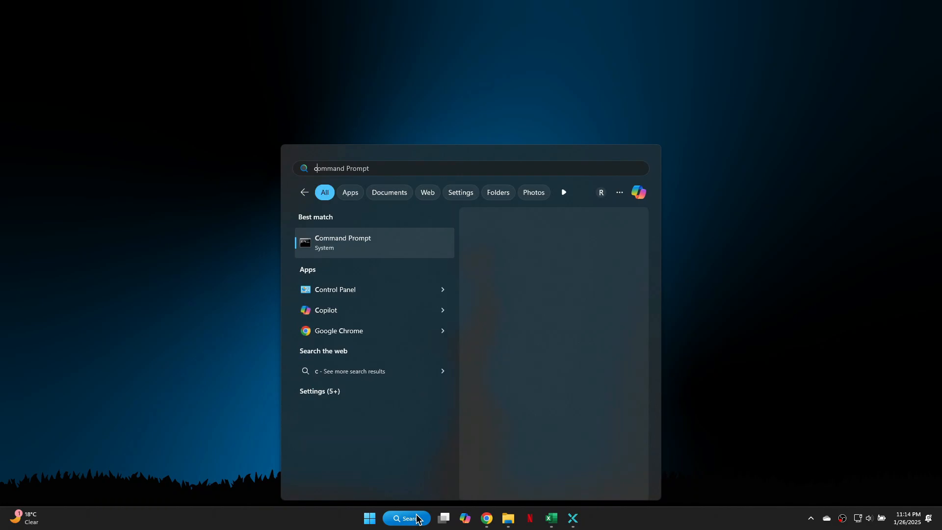
pyautogui.write('cmd')
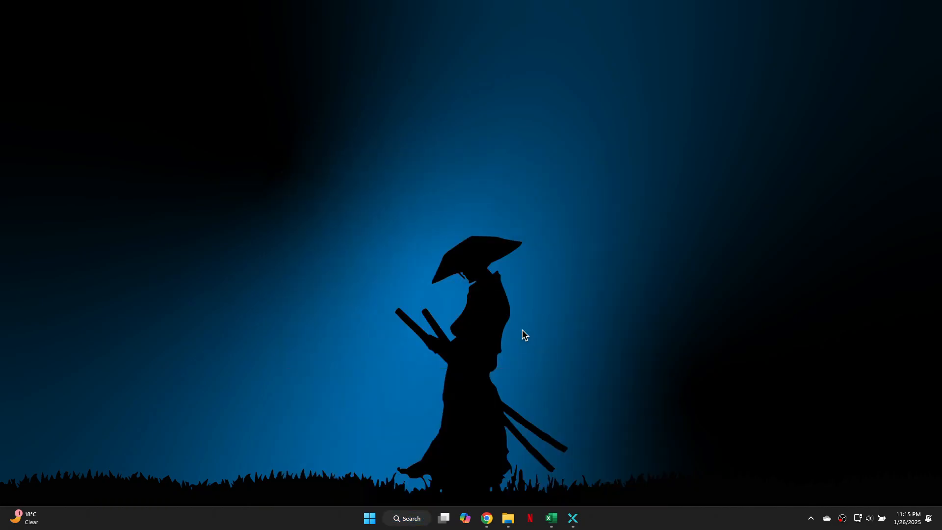
# - Approve admin Command Prompt, run ipconfig /flushdns and netsh winsock reset, then exit
pyautogui.click(582, 521)
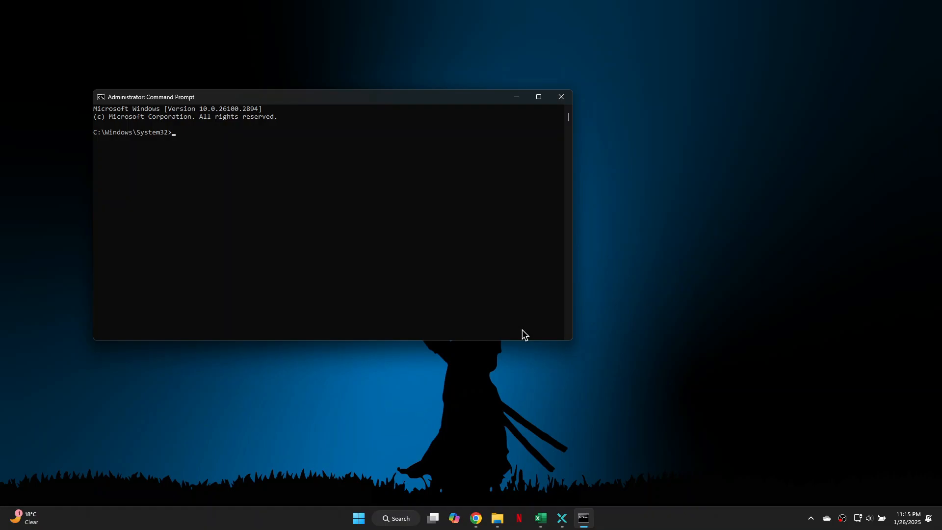
pyautogui.write('ipconfig')
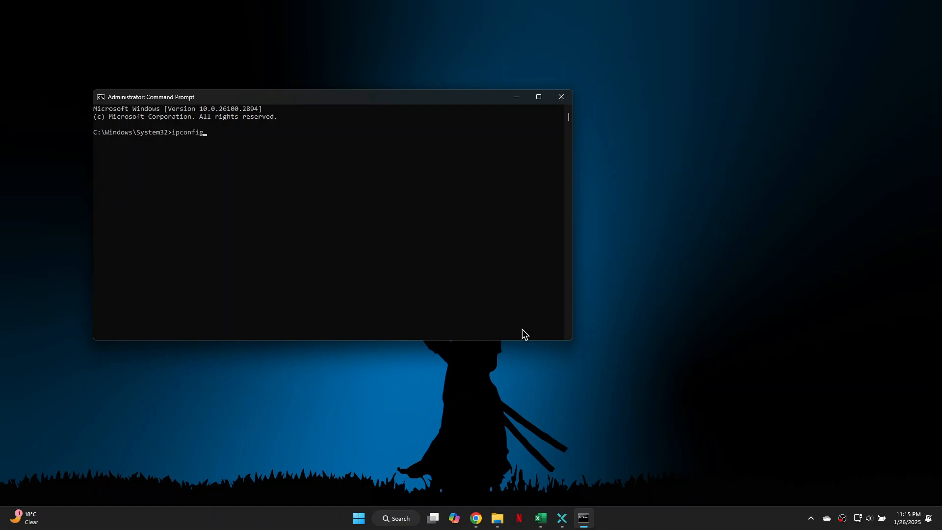
pyautogui.write('/flushdns')
pyautogui.write('netsh winsock reset')
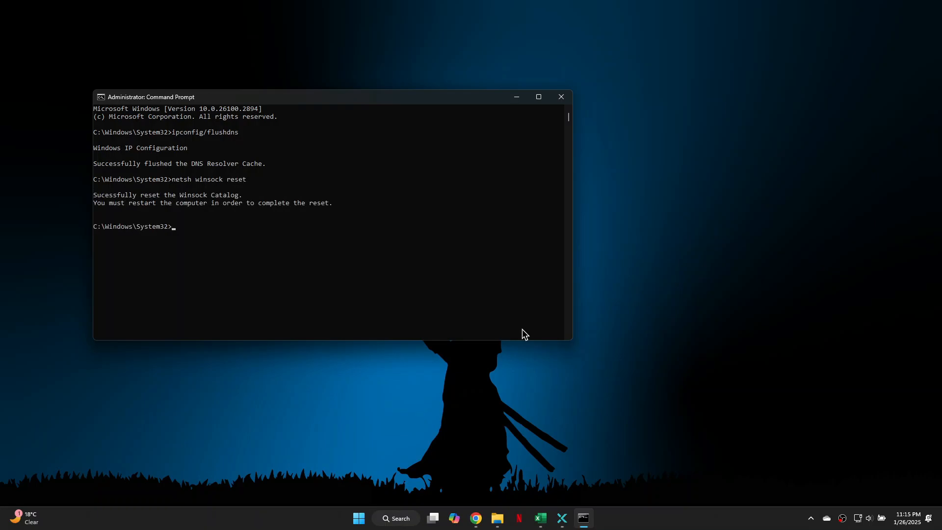
pyautogui.moveTo(316, 230)
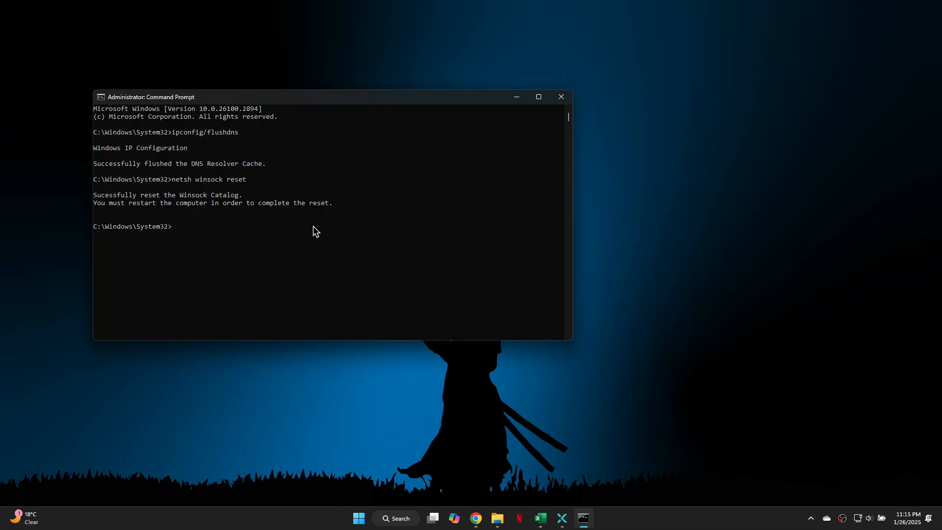
pyautogui.write('exit')
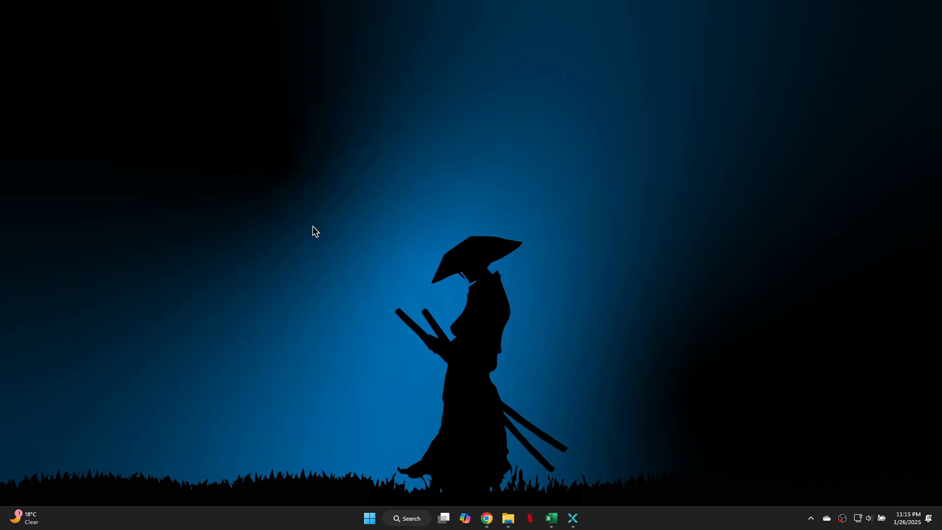
pyautogui.moveTo(484, 317)
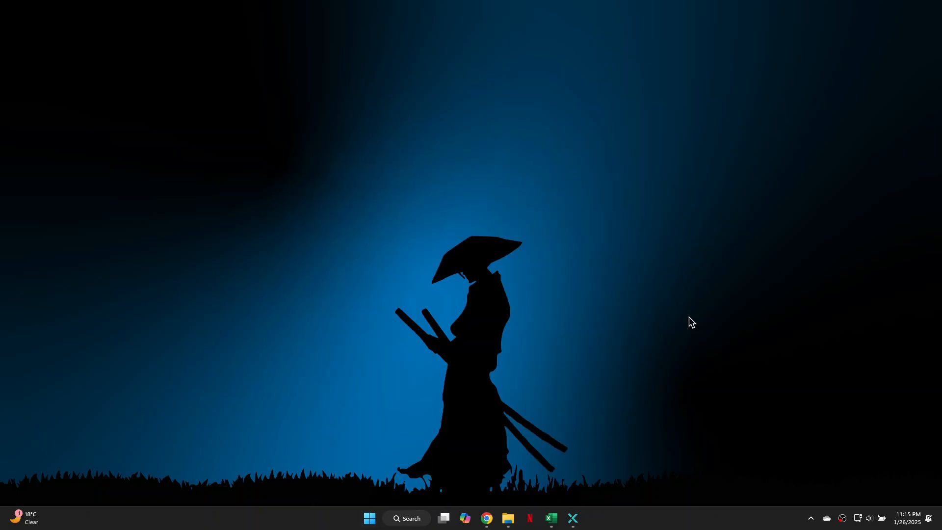
pyautogui.moveTo(418, 524)
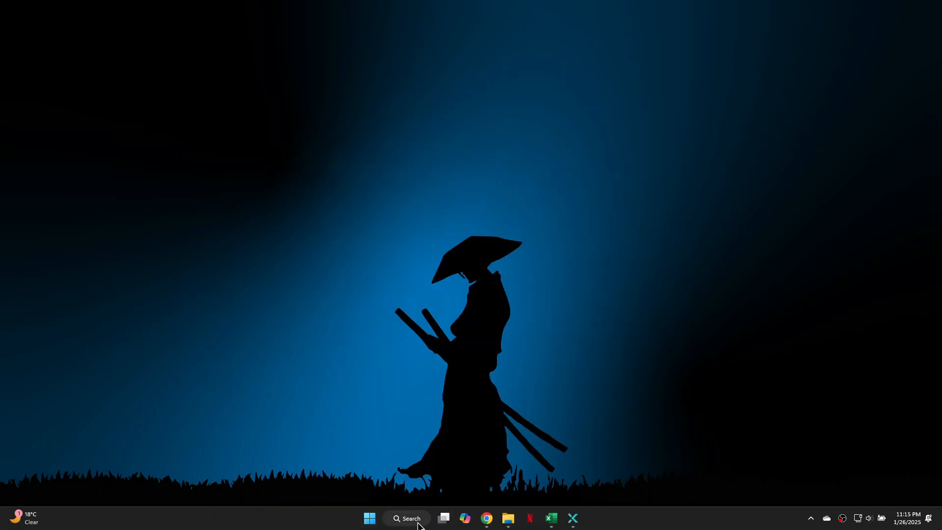
# - Search 'network' and open View network connections
pyautogui.click(406, 518)
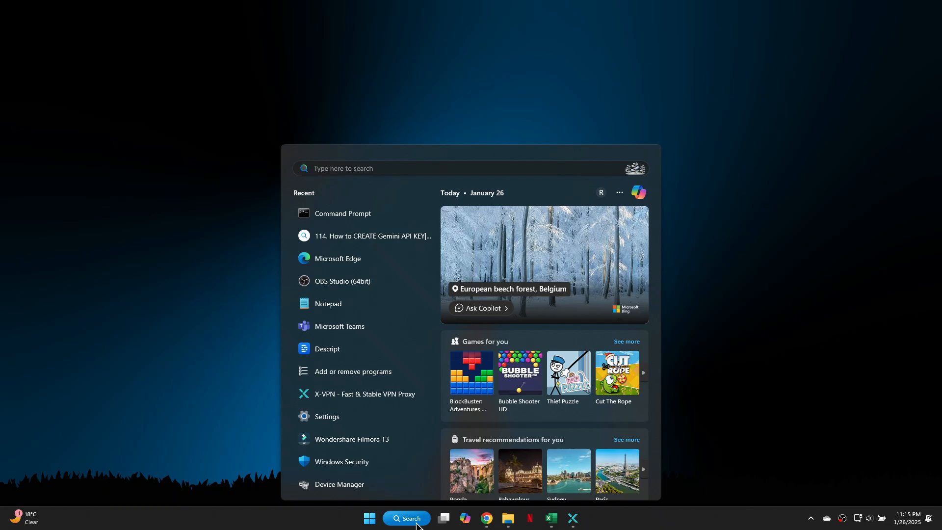
pyautogui.write('network')
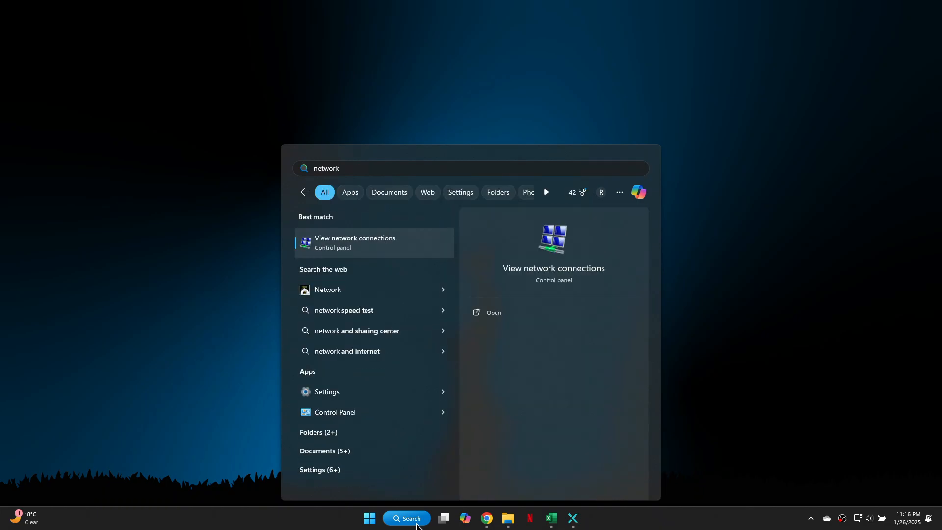
pyautogui.click(354, 242)
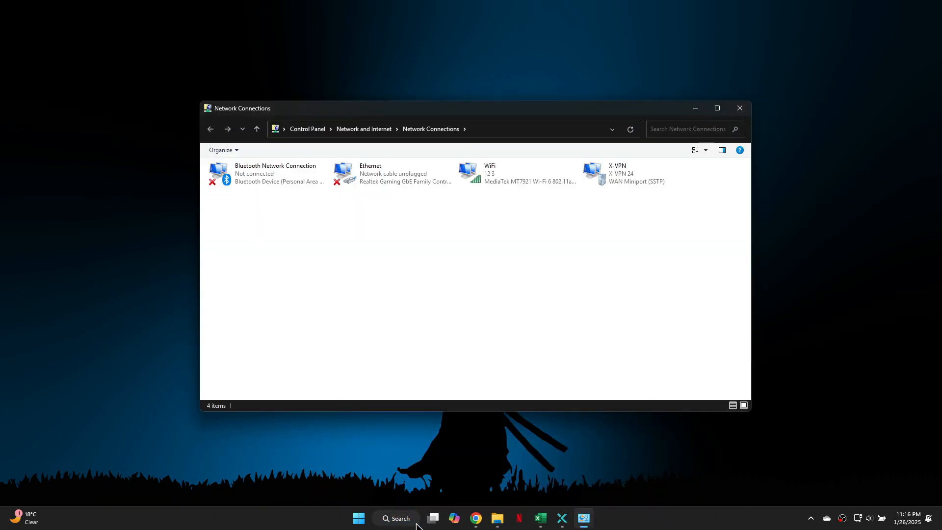
pyautogui.moveTo(568, 227)
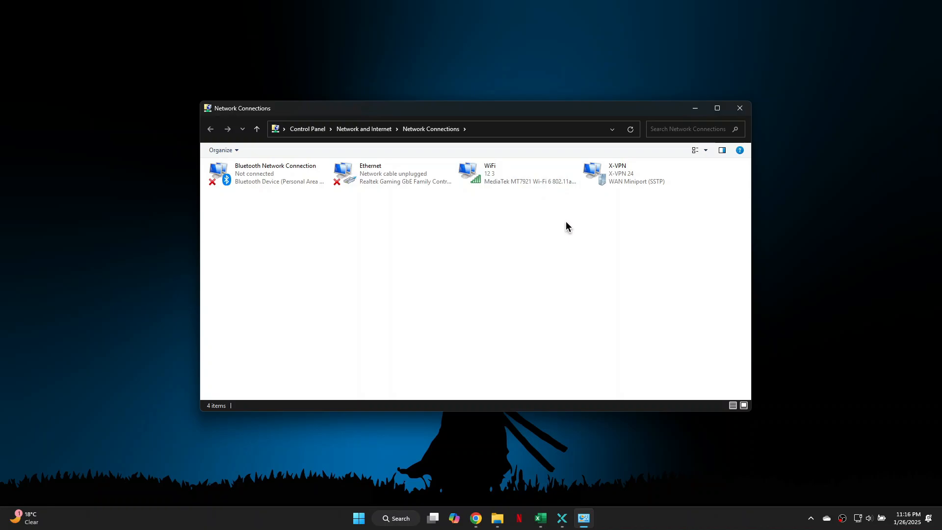
# - Open Internet Protocol Version 4 (TCP/IPv4) properties from the WiFi adapter's Properties
pyautogui.rightClick(516, 173)
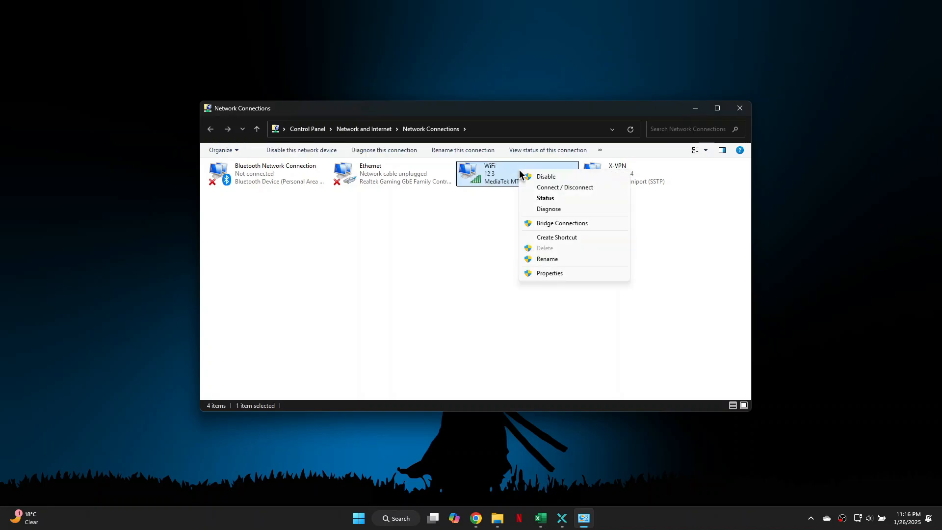
pyautogui.click(548, 273)
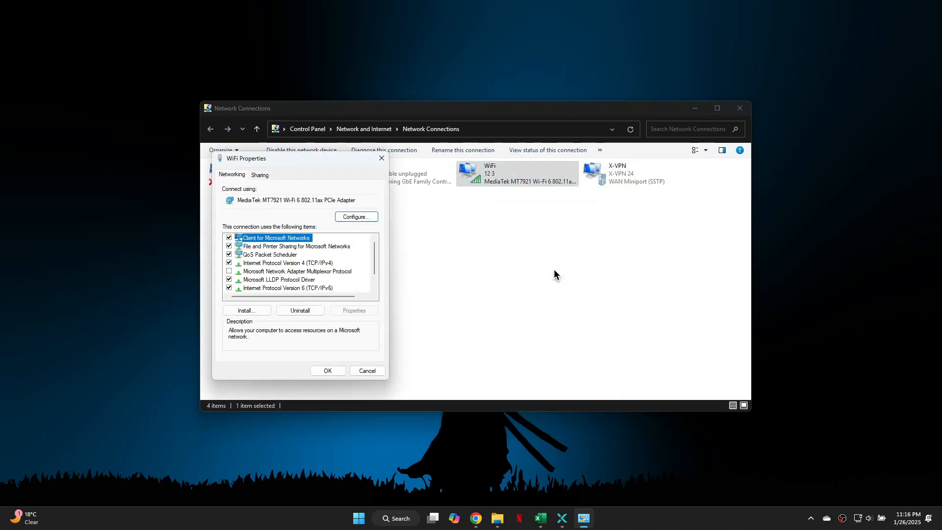
pyautogui.click(287, 262)
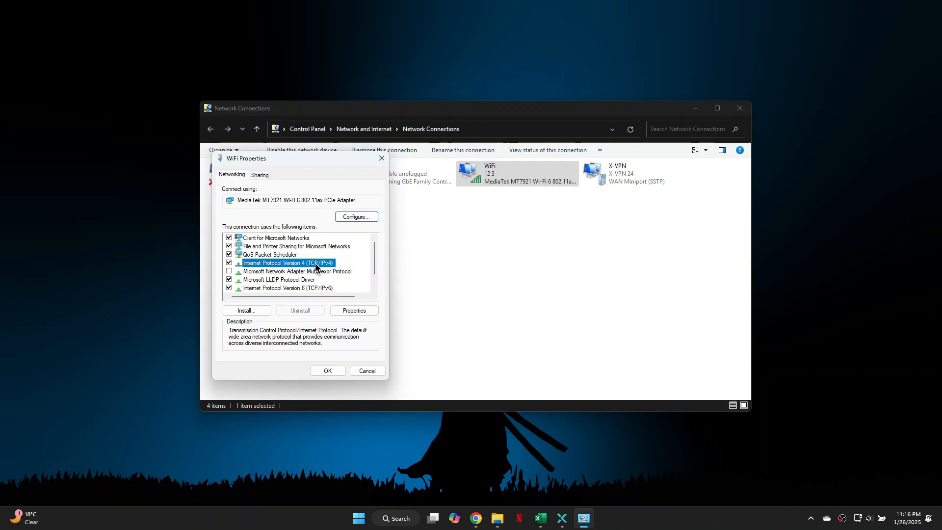
pyautogui.click(353, 310)
pyautogui.write('1')
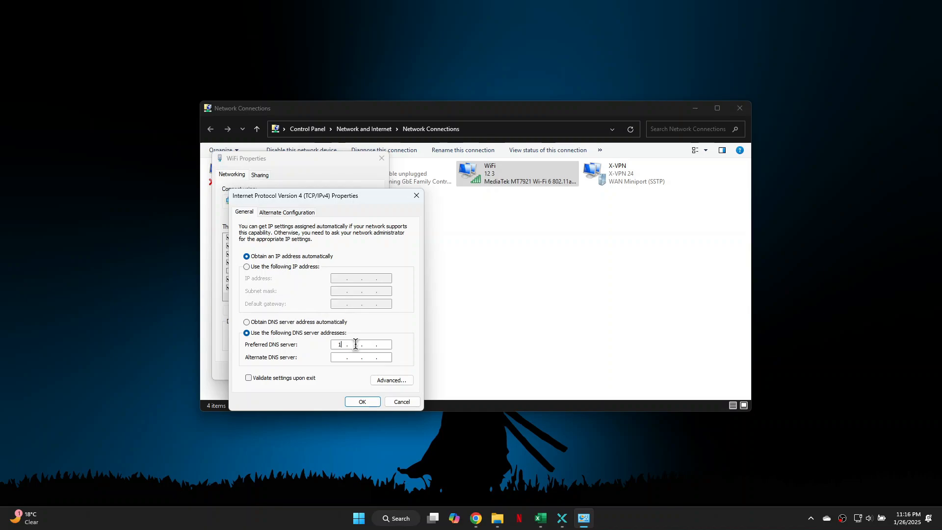
# - Enter DNS servers 1.1.1.1 and 1.0.0.1 and confirm with OK
pyautogui.write('.1.1.1')
pyautogui.click(361, 356)
pyautogui.write('1.0.0.1')
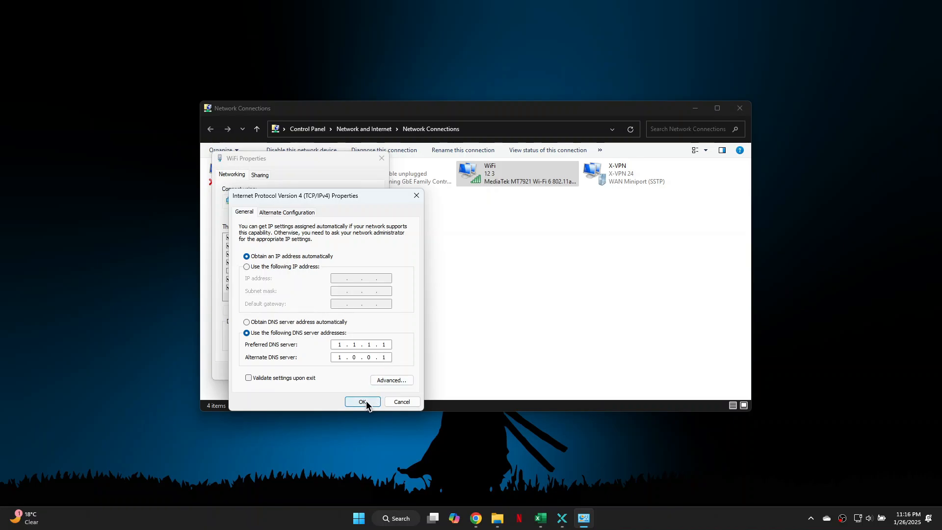
pyautogui.click(362, 402)
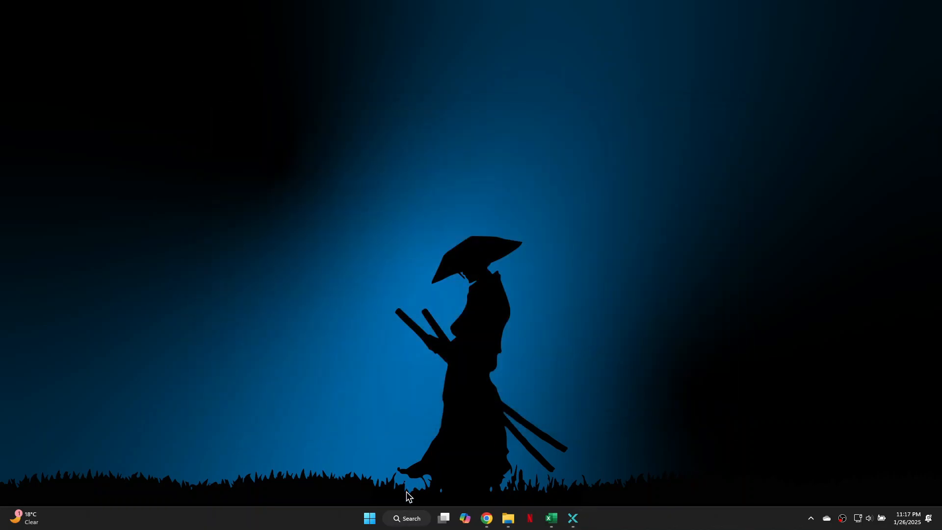
# - Go to Network & internet, then Advanced network settings, then Network reset in Settings
pyautogui.click(582, 518)
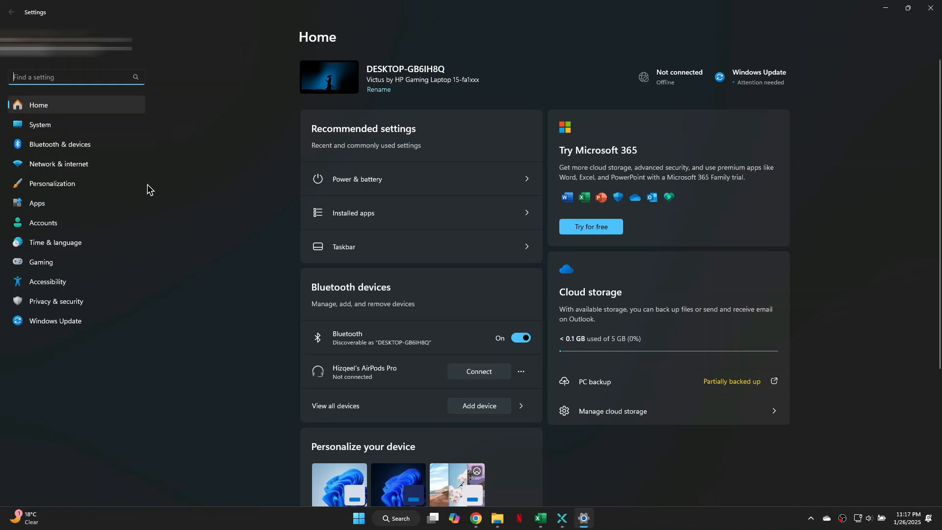
pyautogui.click(59, 163)
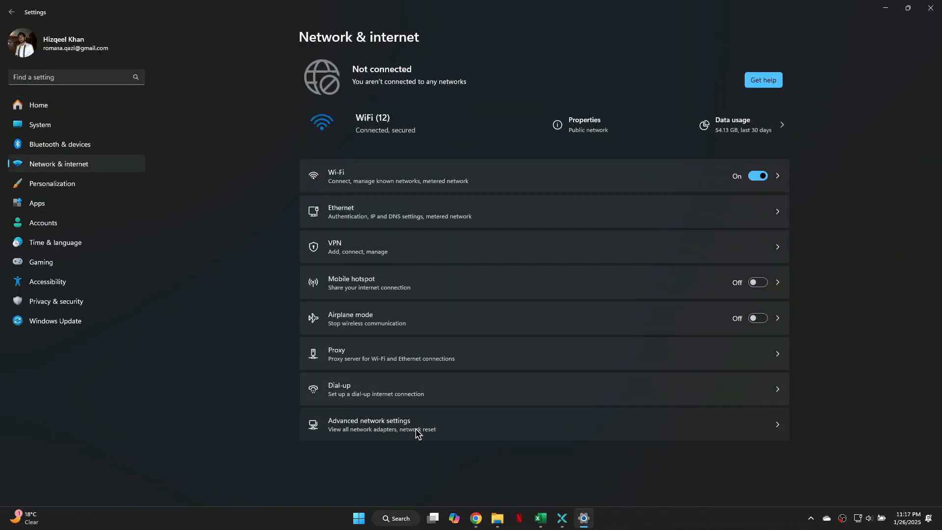
pyautogui.click(368, 425)
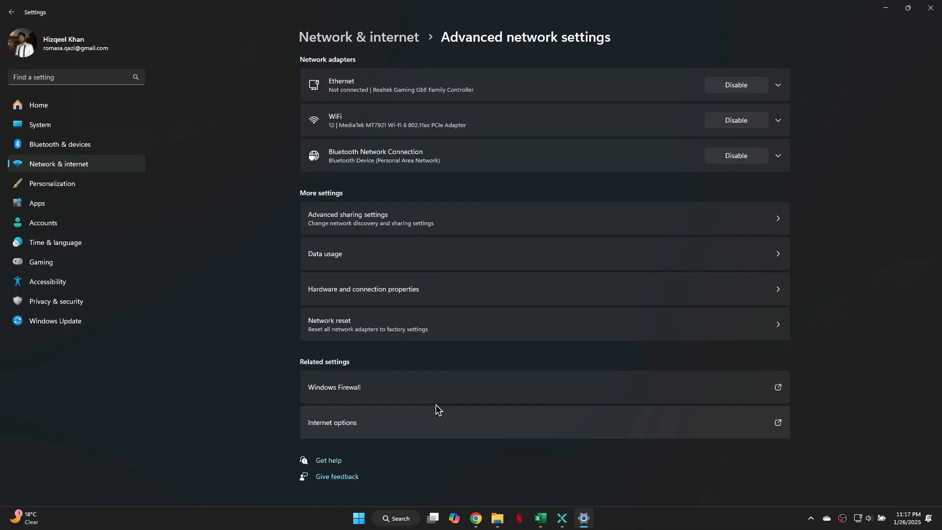
pyautogui.click(543, 323)
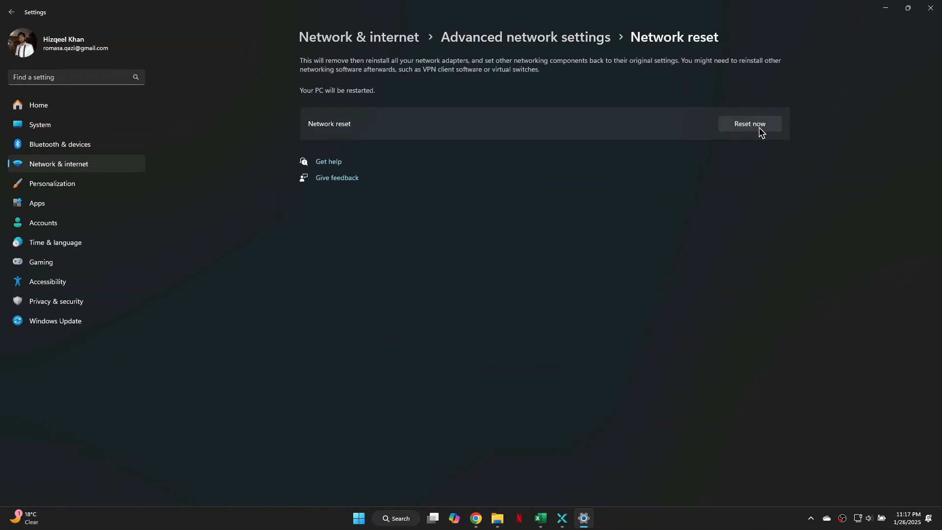
pyautogui.moveTo(764, 191)
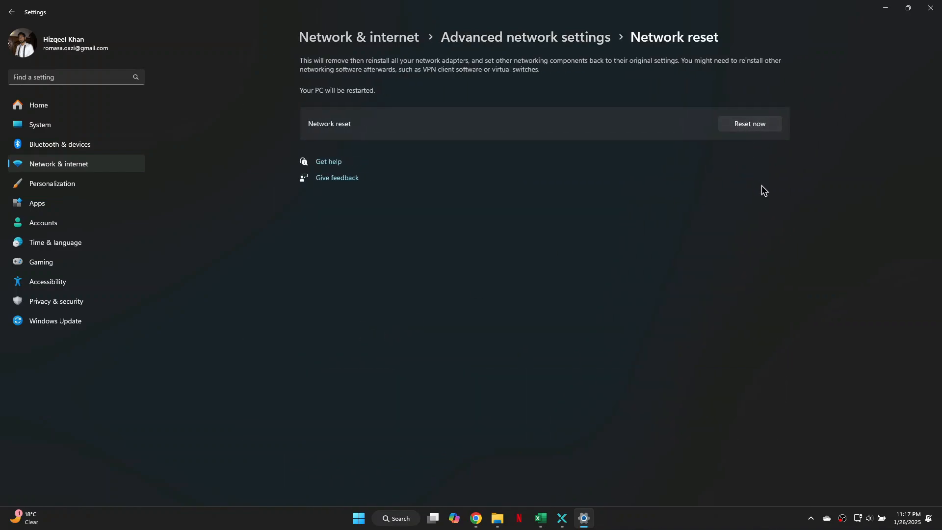